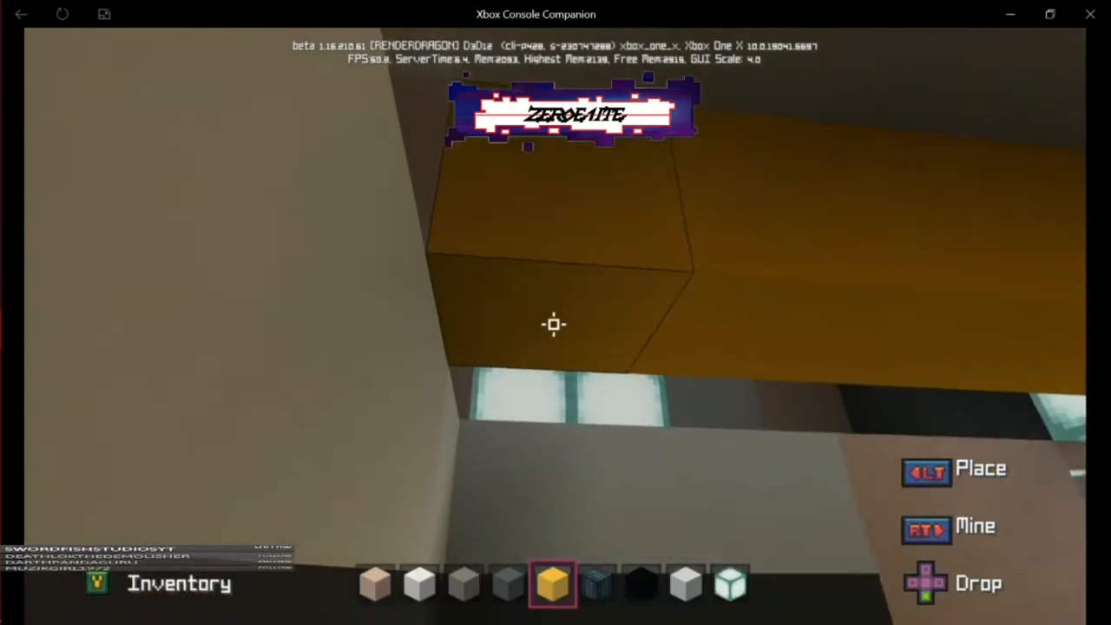
mouse_move(553, 325)
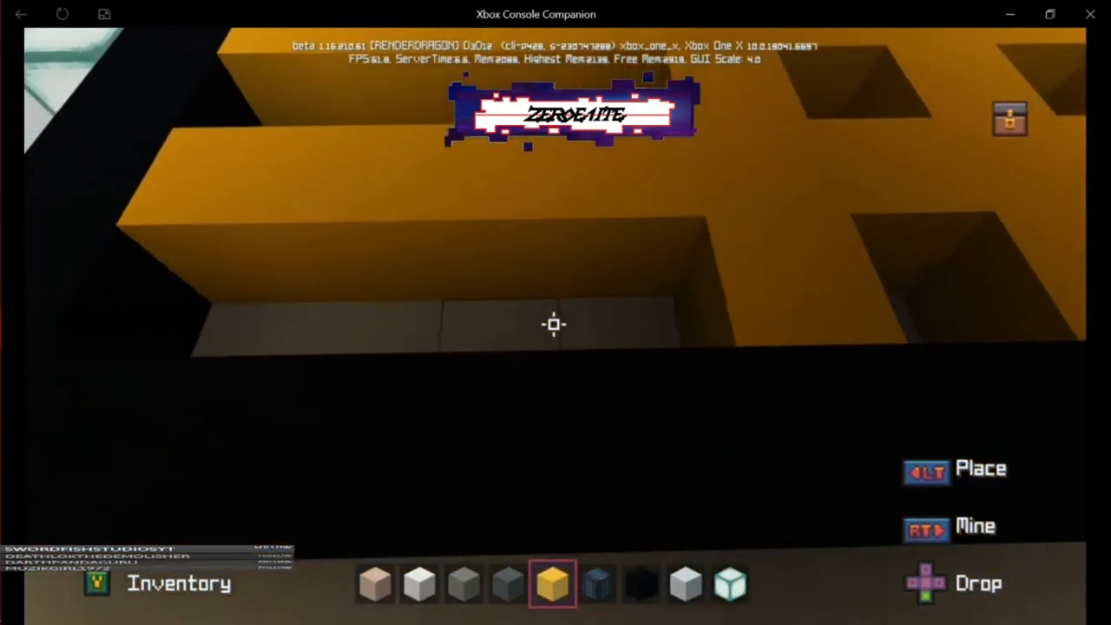
mouse_move(553, 325)
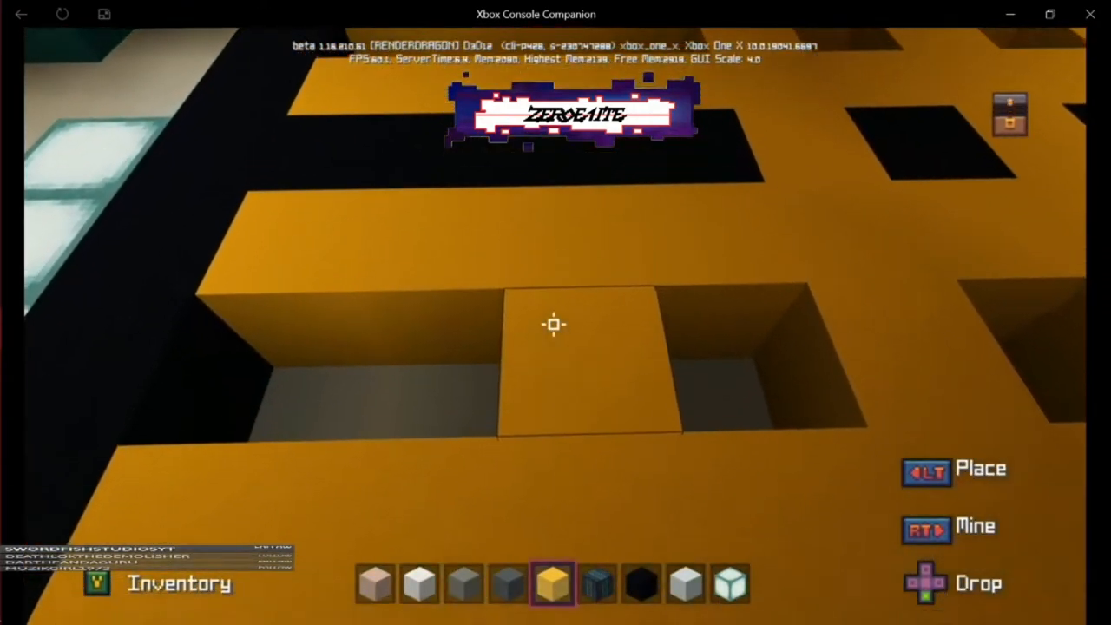
mouse_move(553, 325)
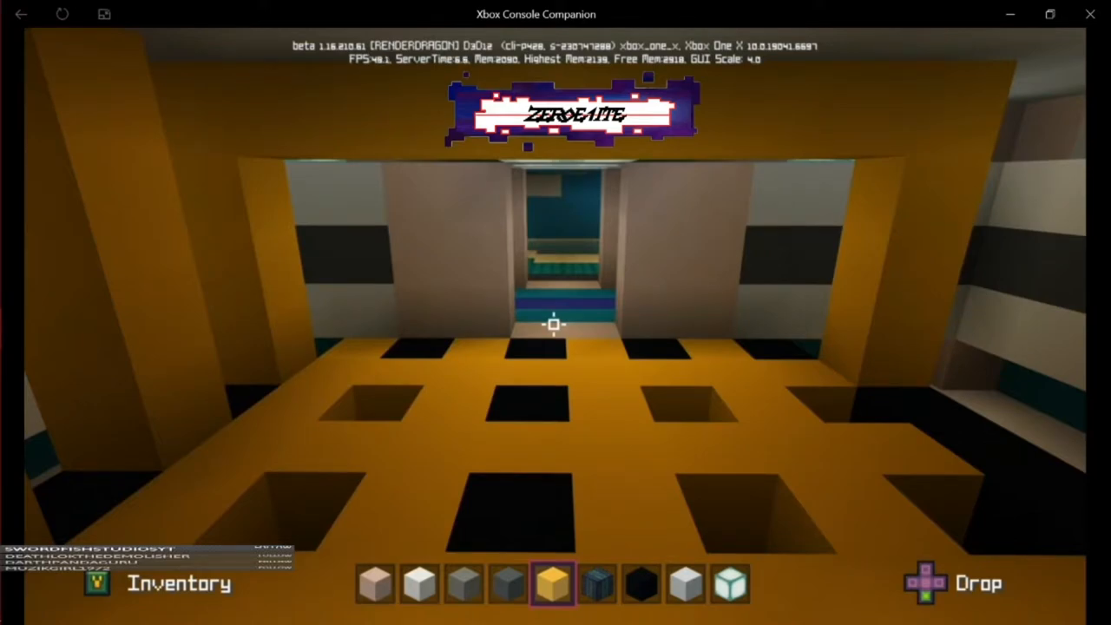
mouse_move(552, 325)
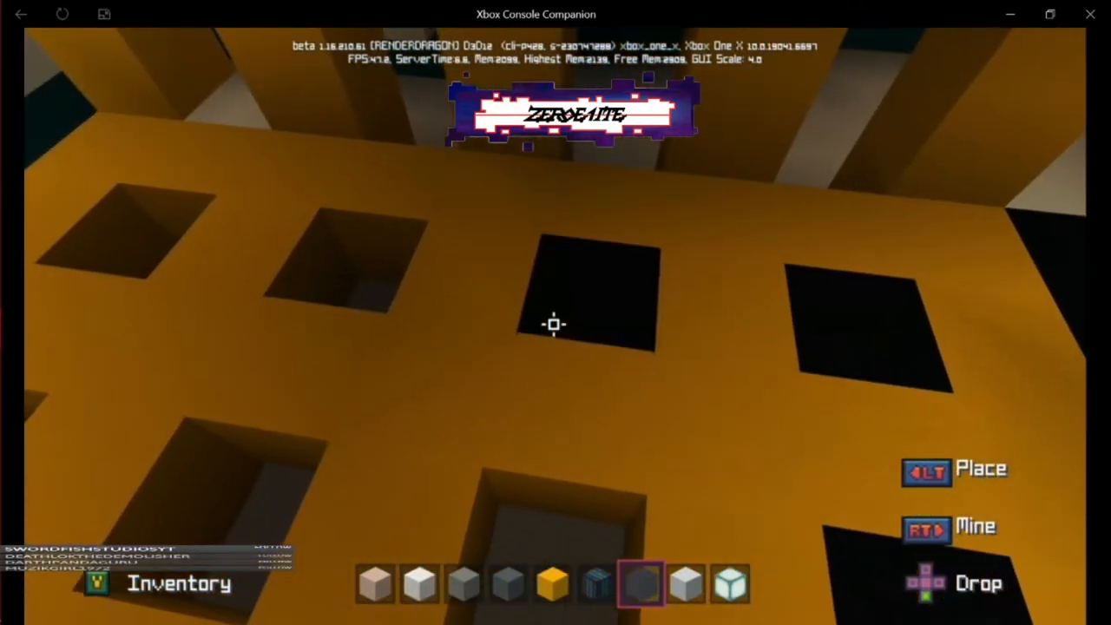
mouse_move(556, 325)
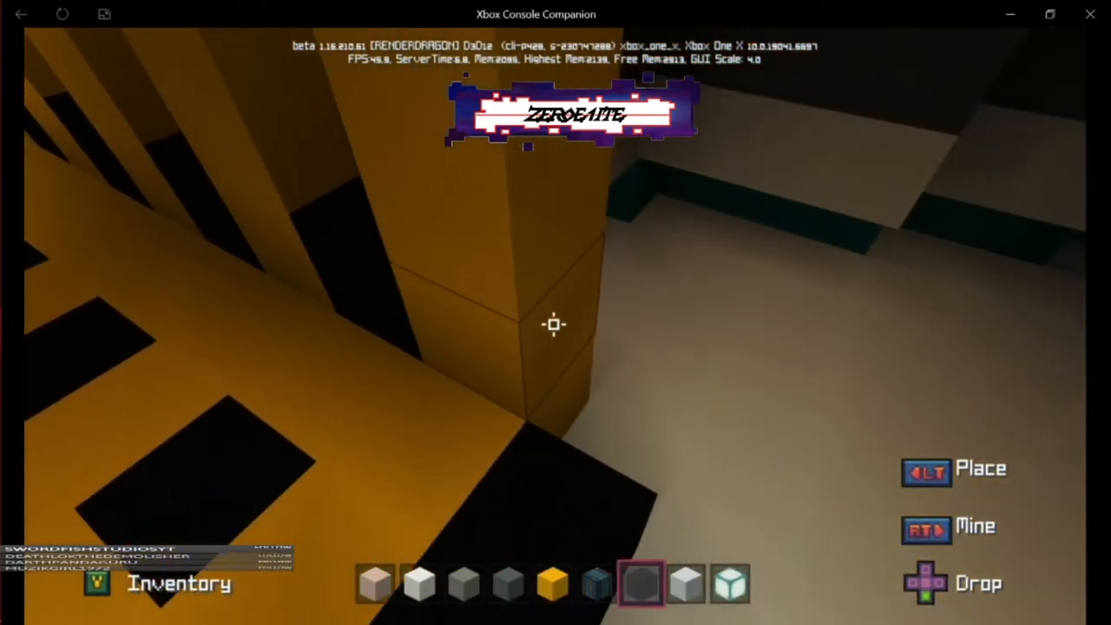
mouse_move(552, 325)
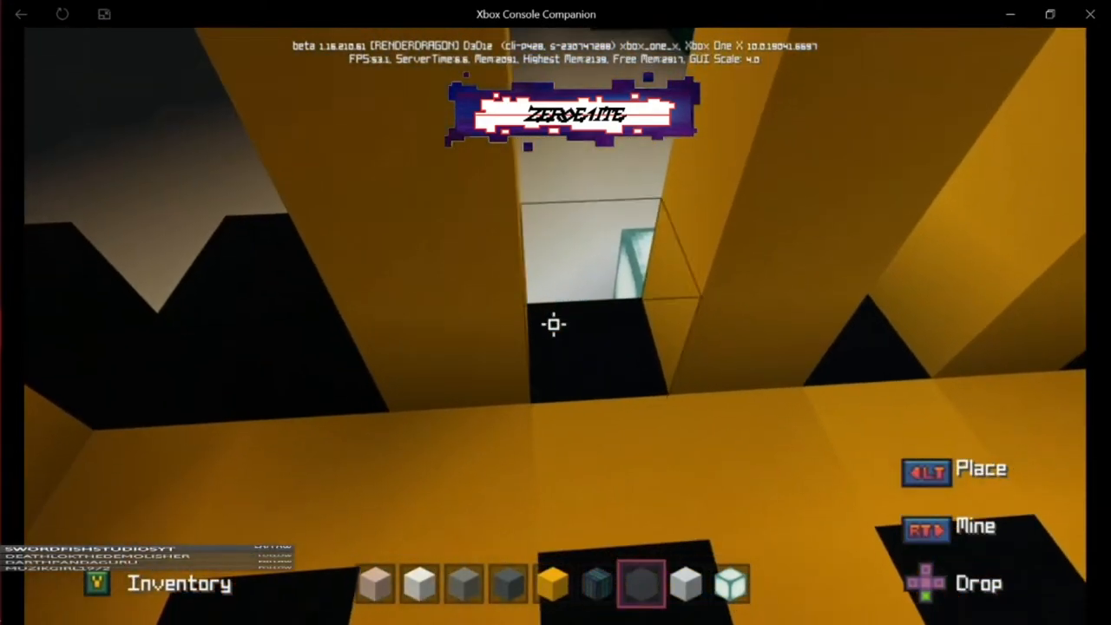
mouse_move(553, 325)
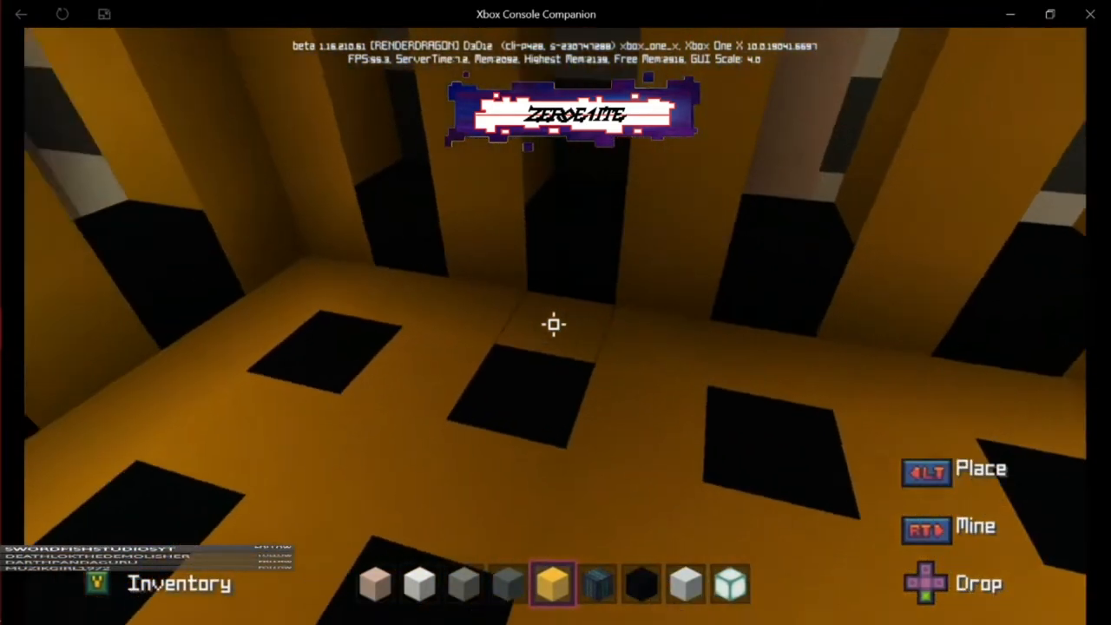
mouse_move(556, 312)
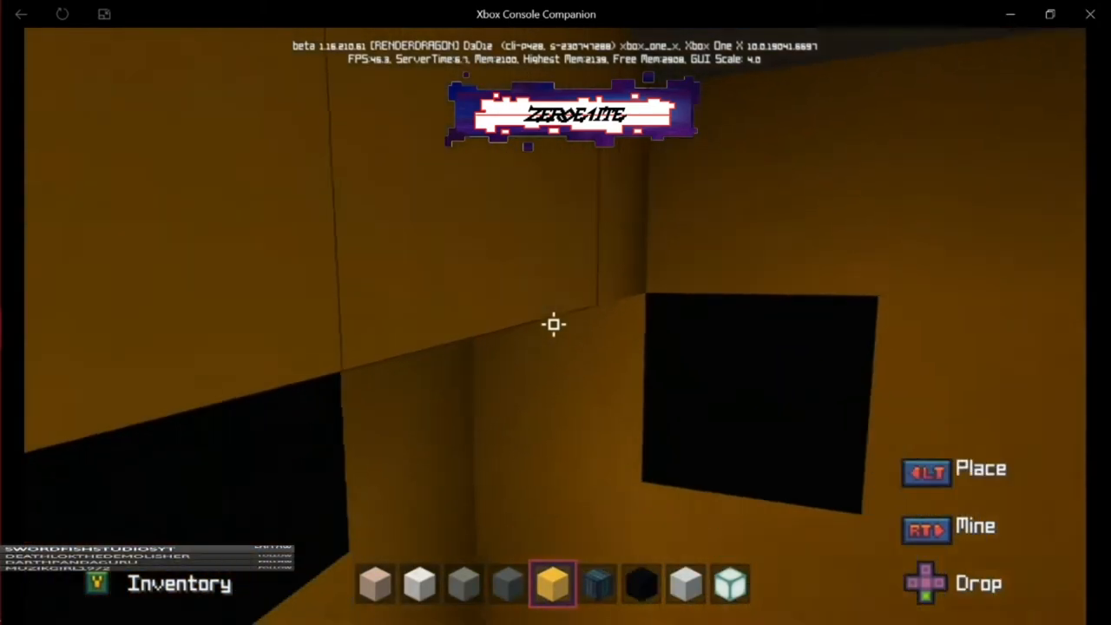
mouse_move(556, 324)
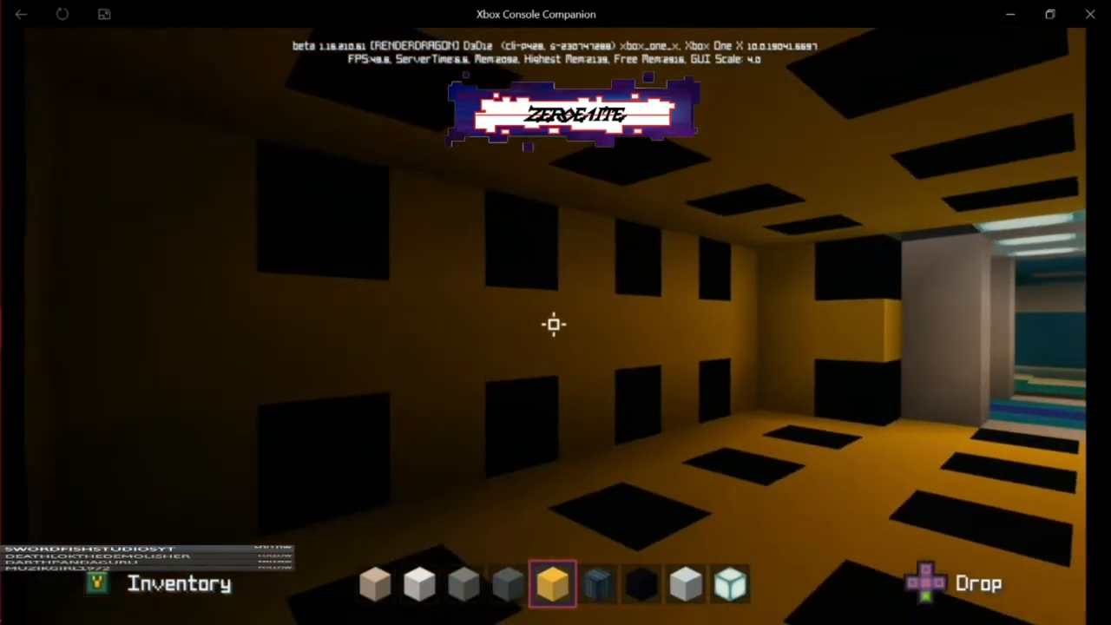
mouse_move(556, 325)
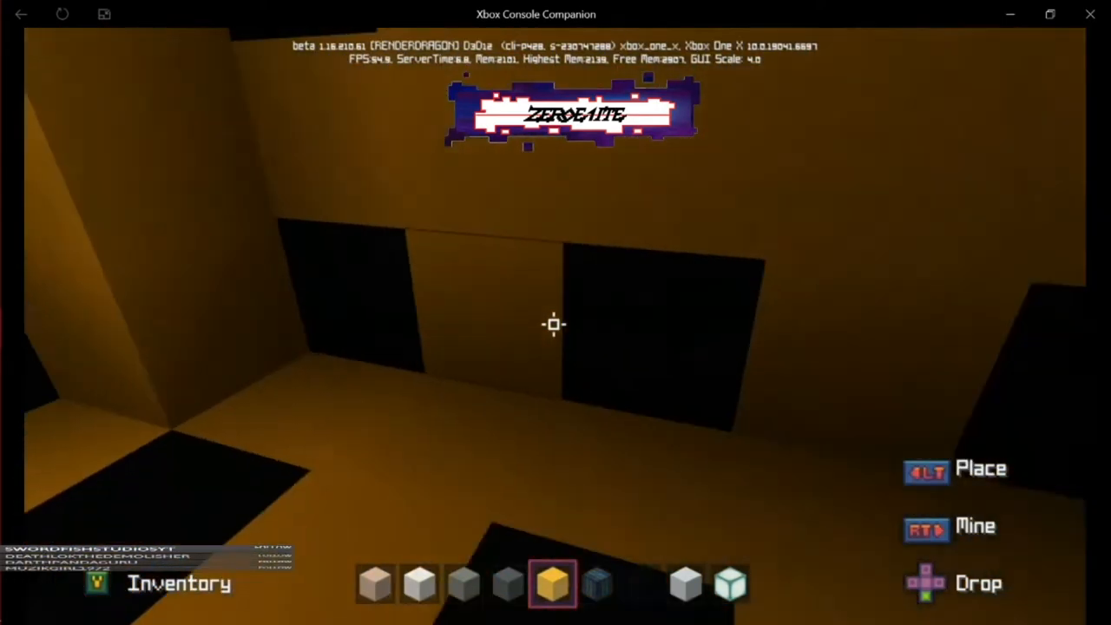
mouse_move(553, 325)
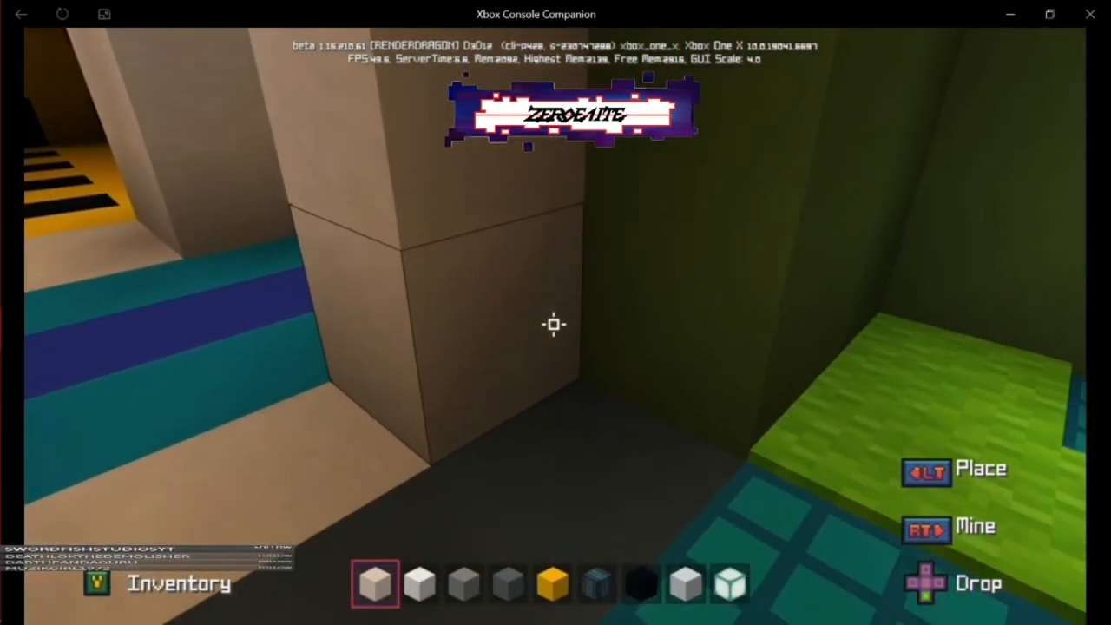
mouse_move(555, 325)
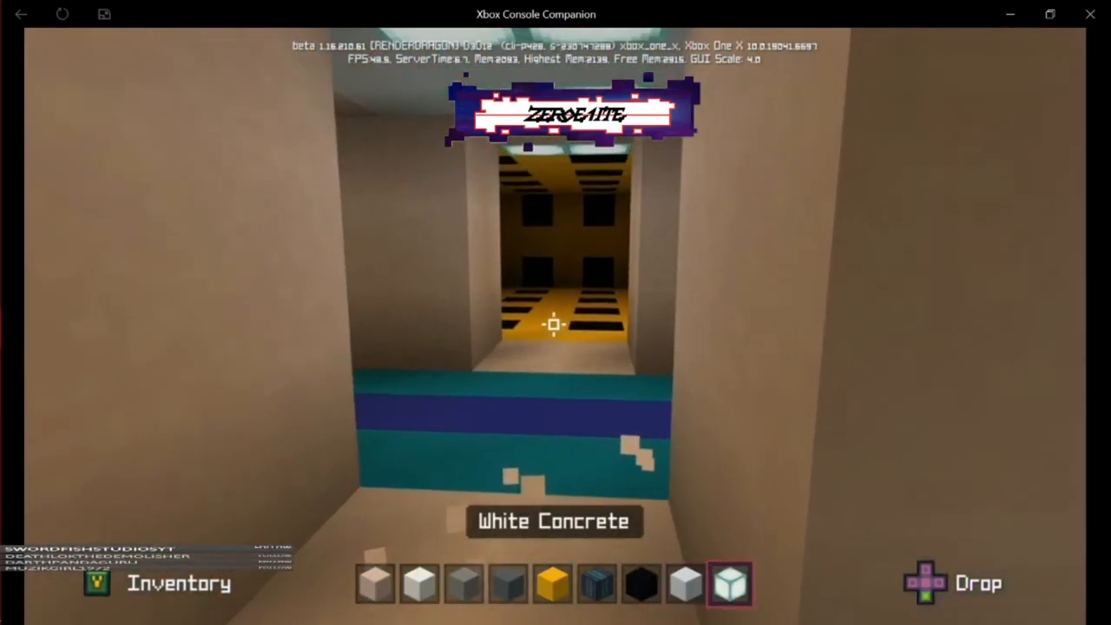
mouse_move(556, 313)
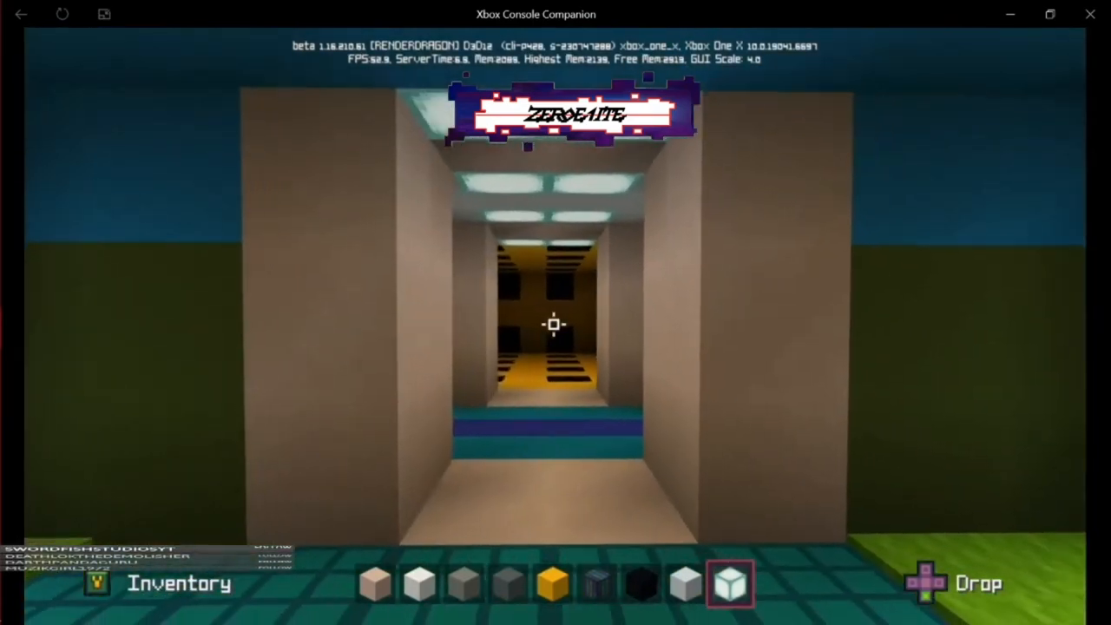
Walk forward to the corridor entrance to view the finished holodeck
key(W)
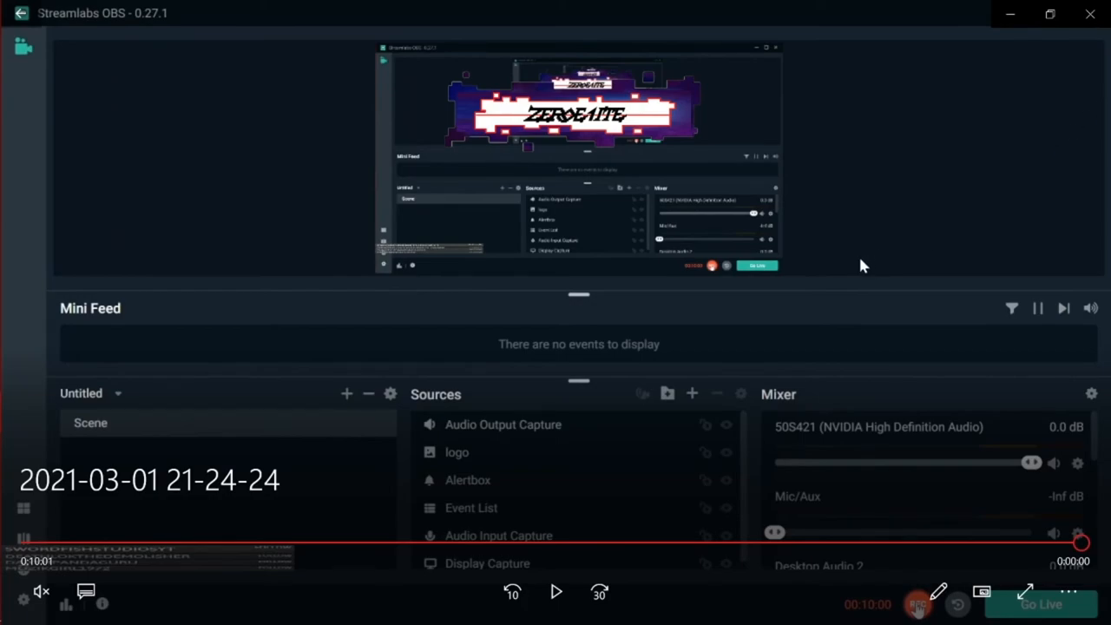
mouse_move(695, 332)
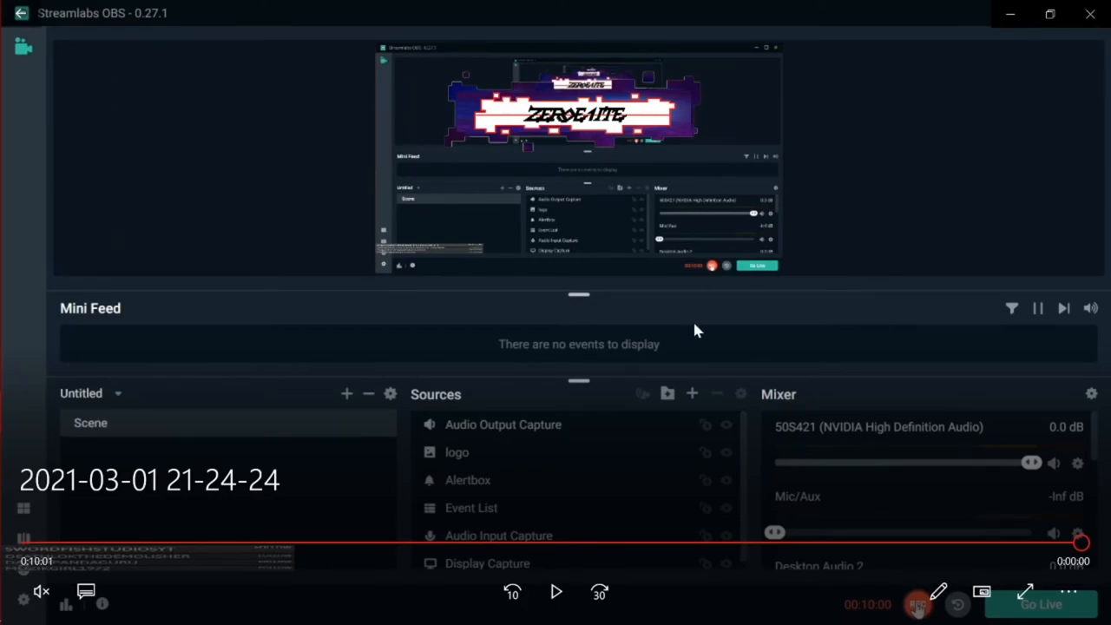